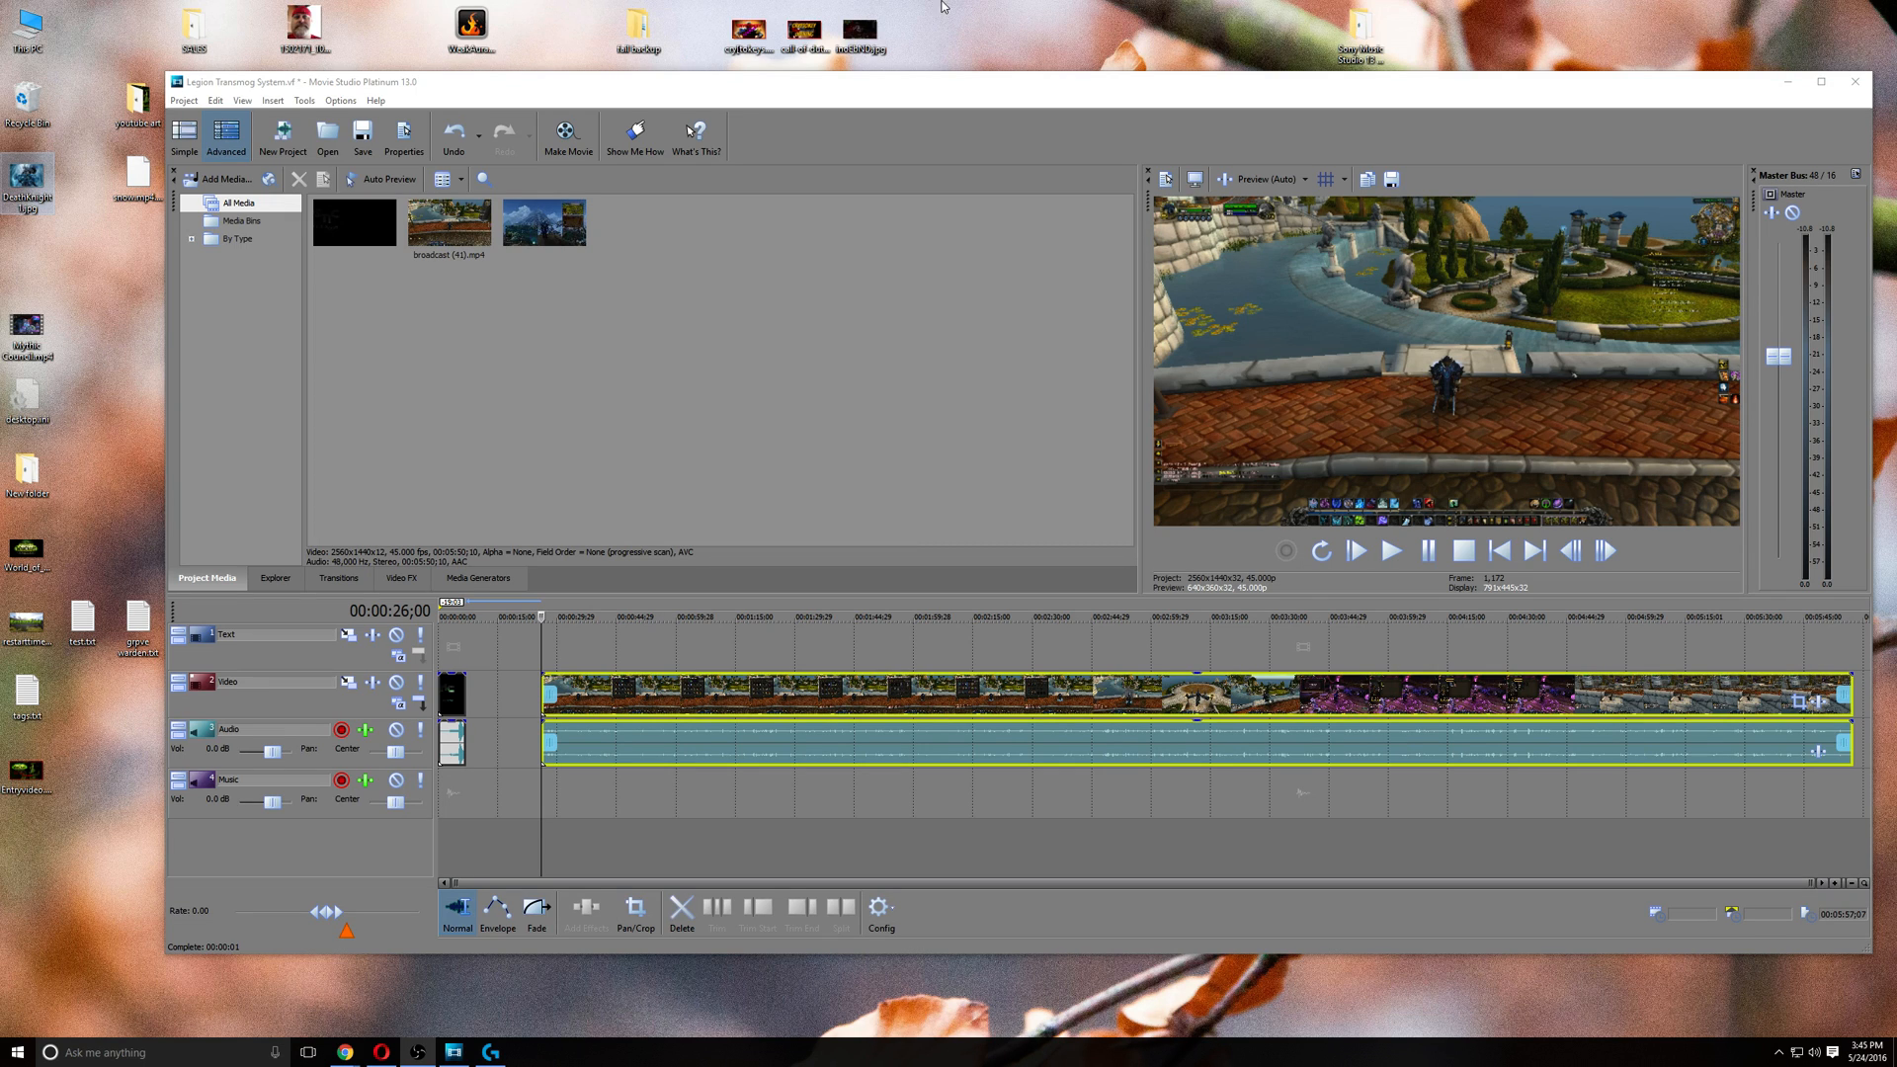
pyautogui.moveTo(492, 353)
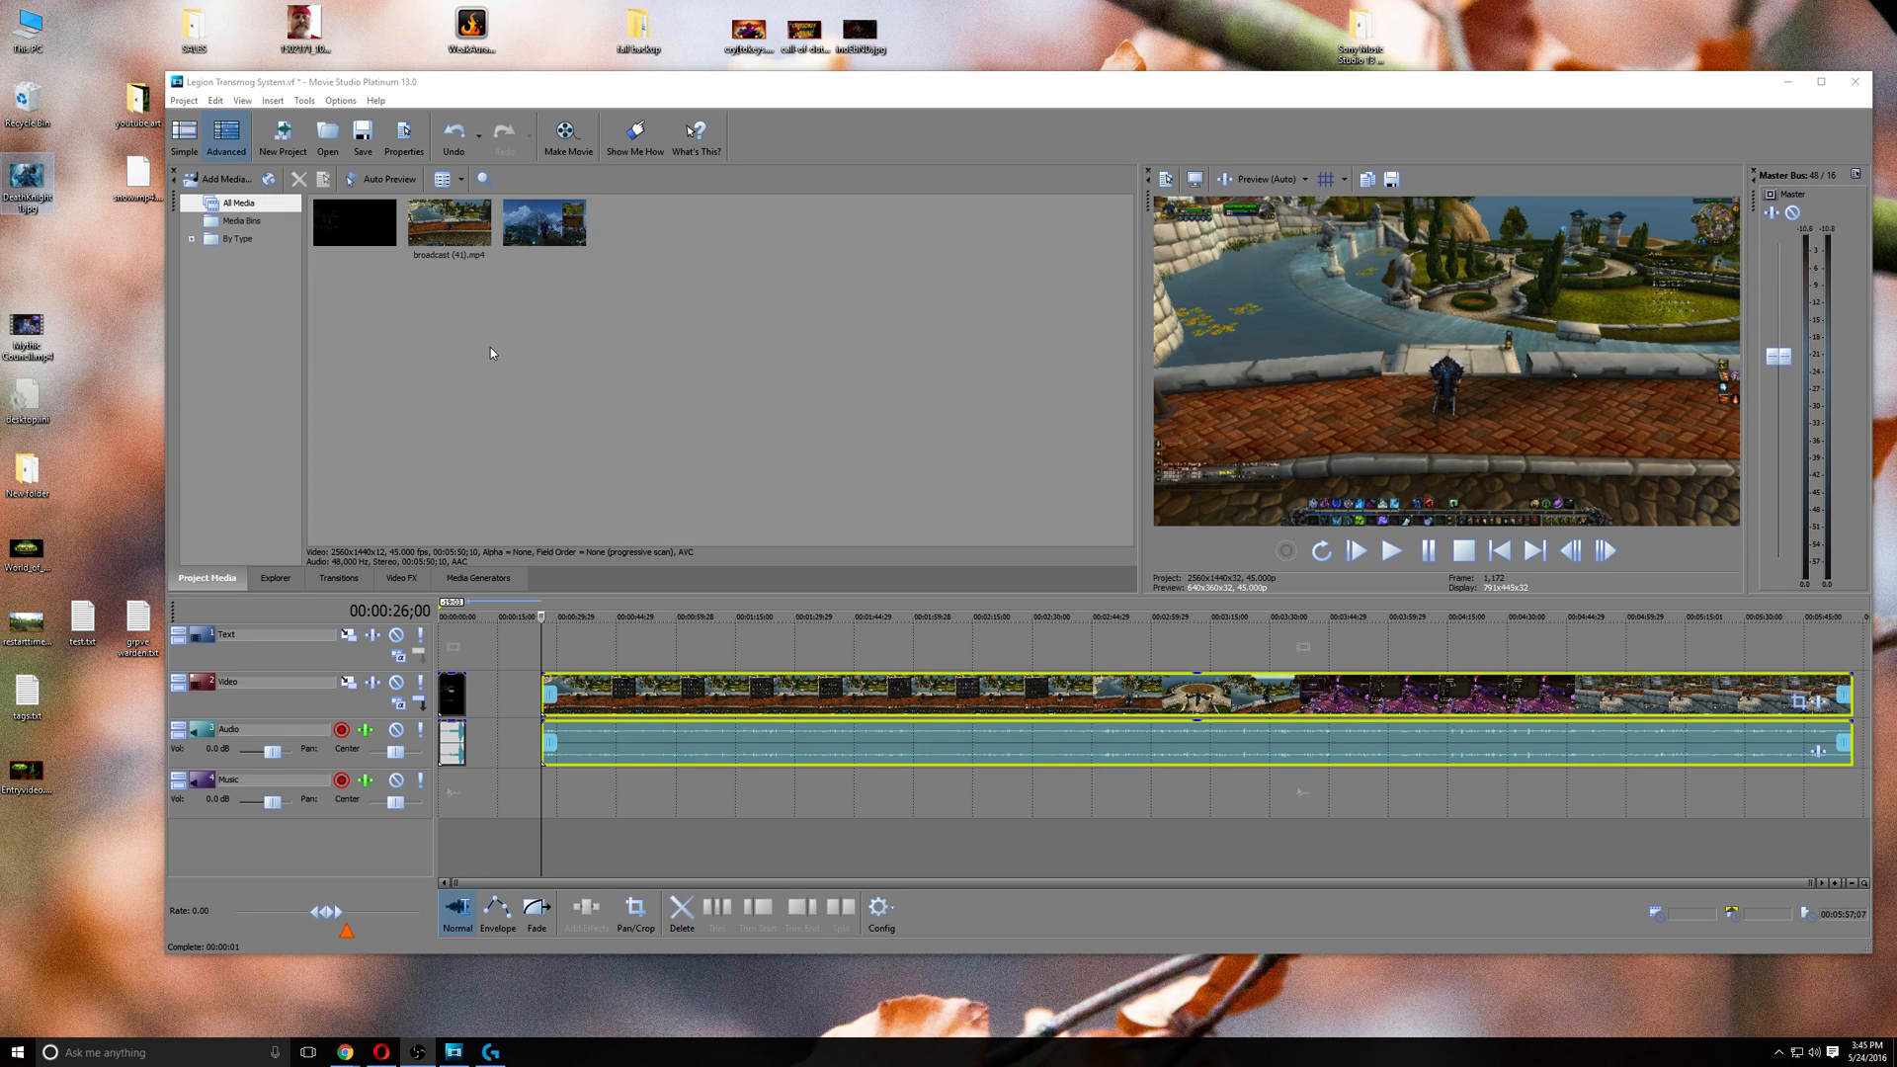
pyautogui.moveTo(561, 407)
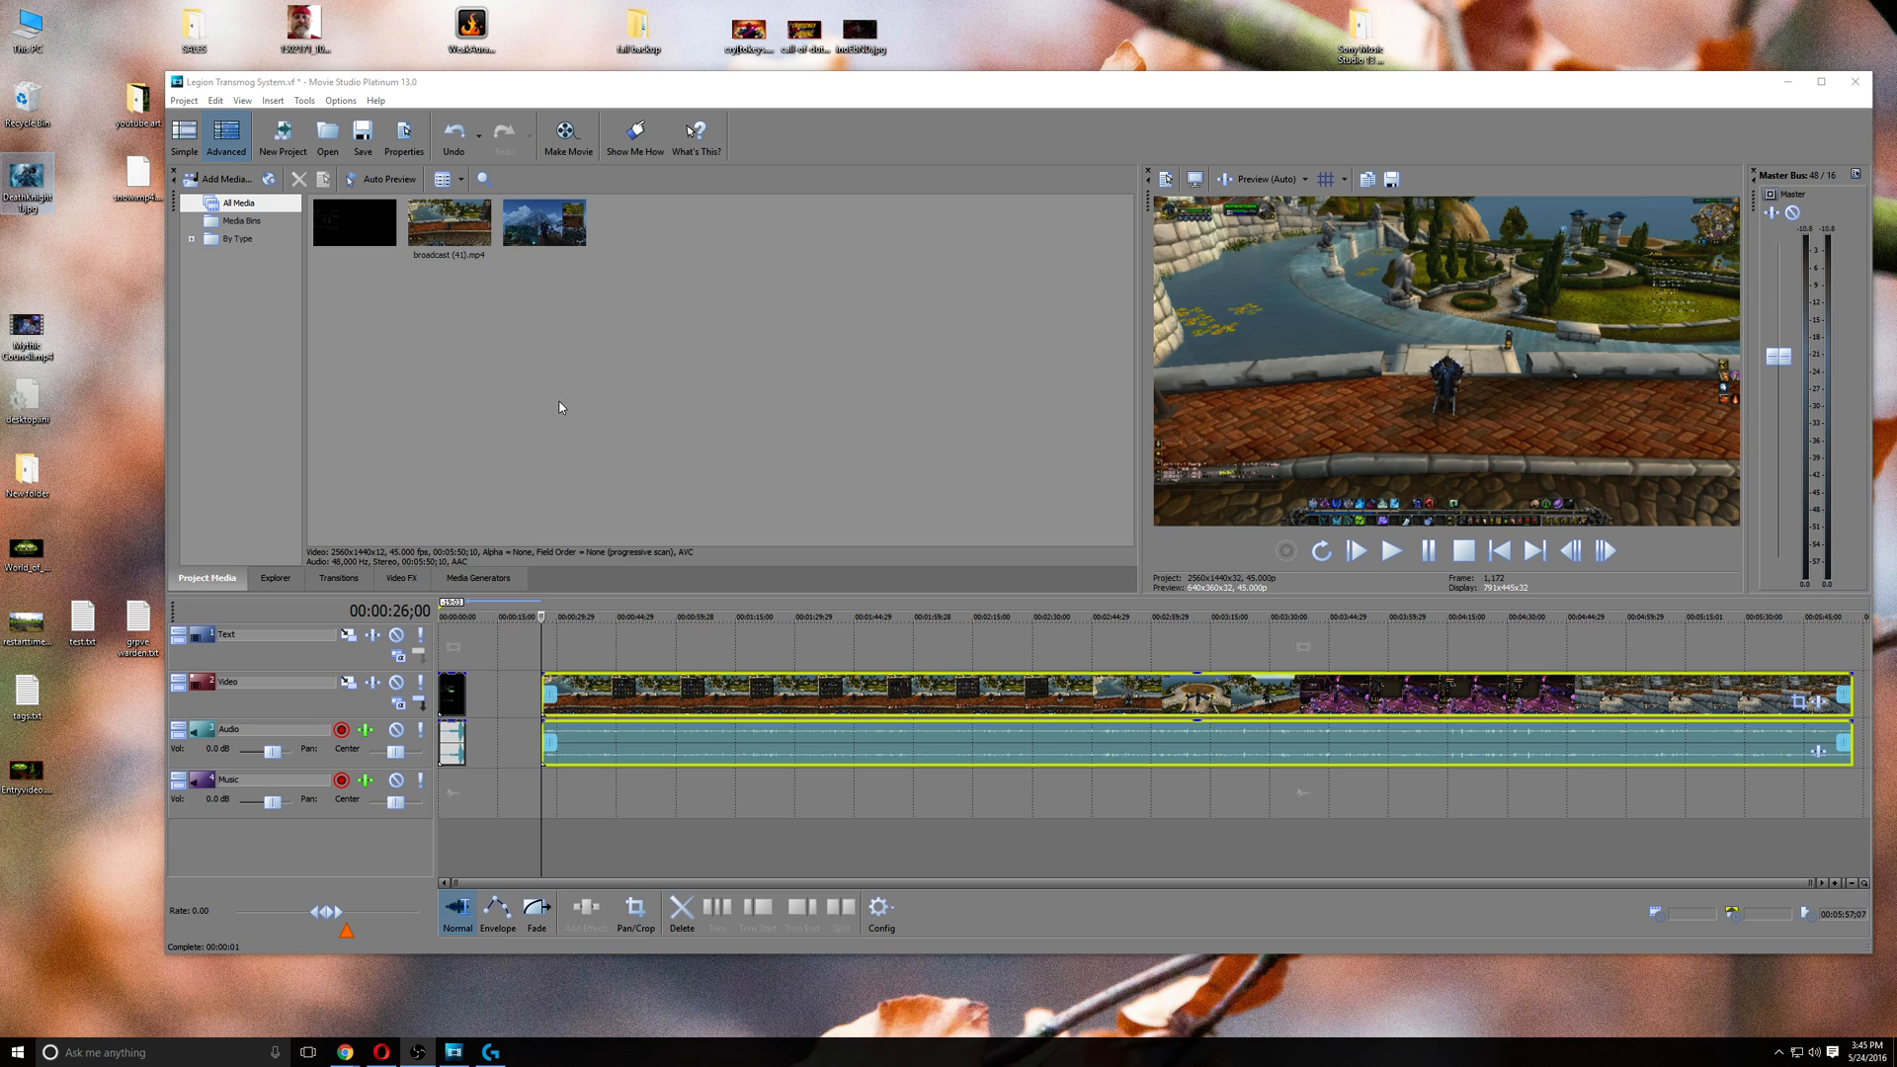
pyautogui.moveTo(523, 722)
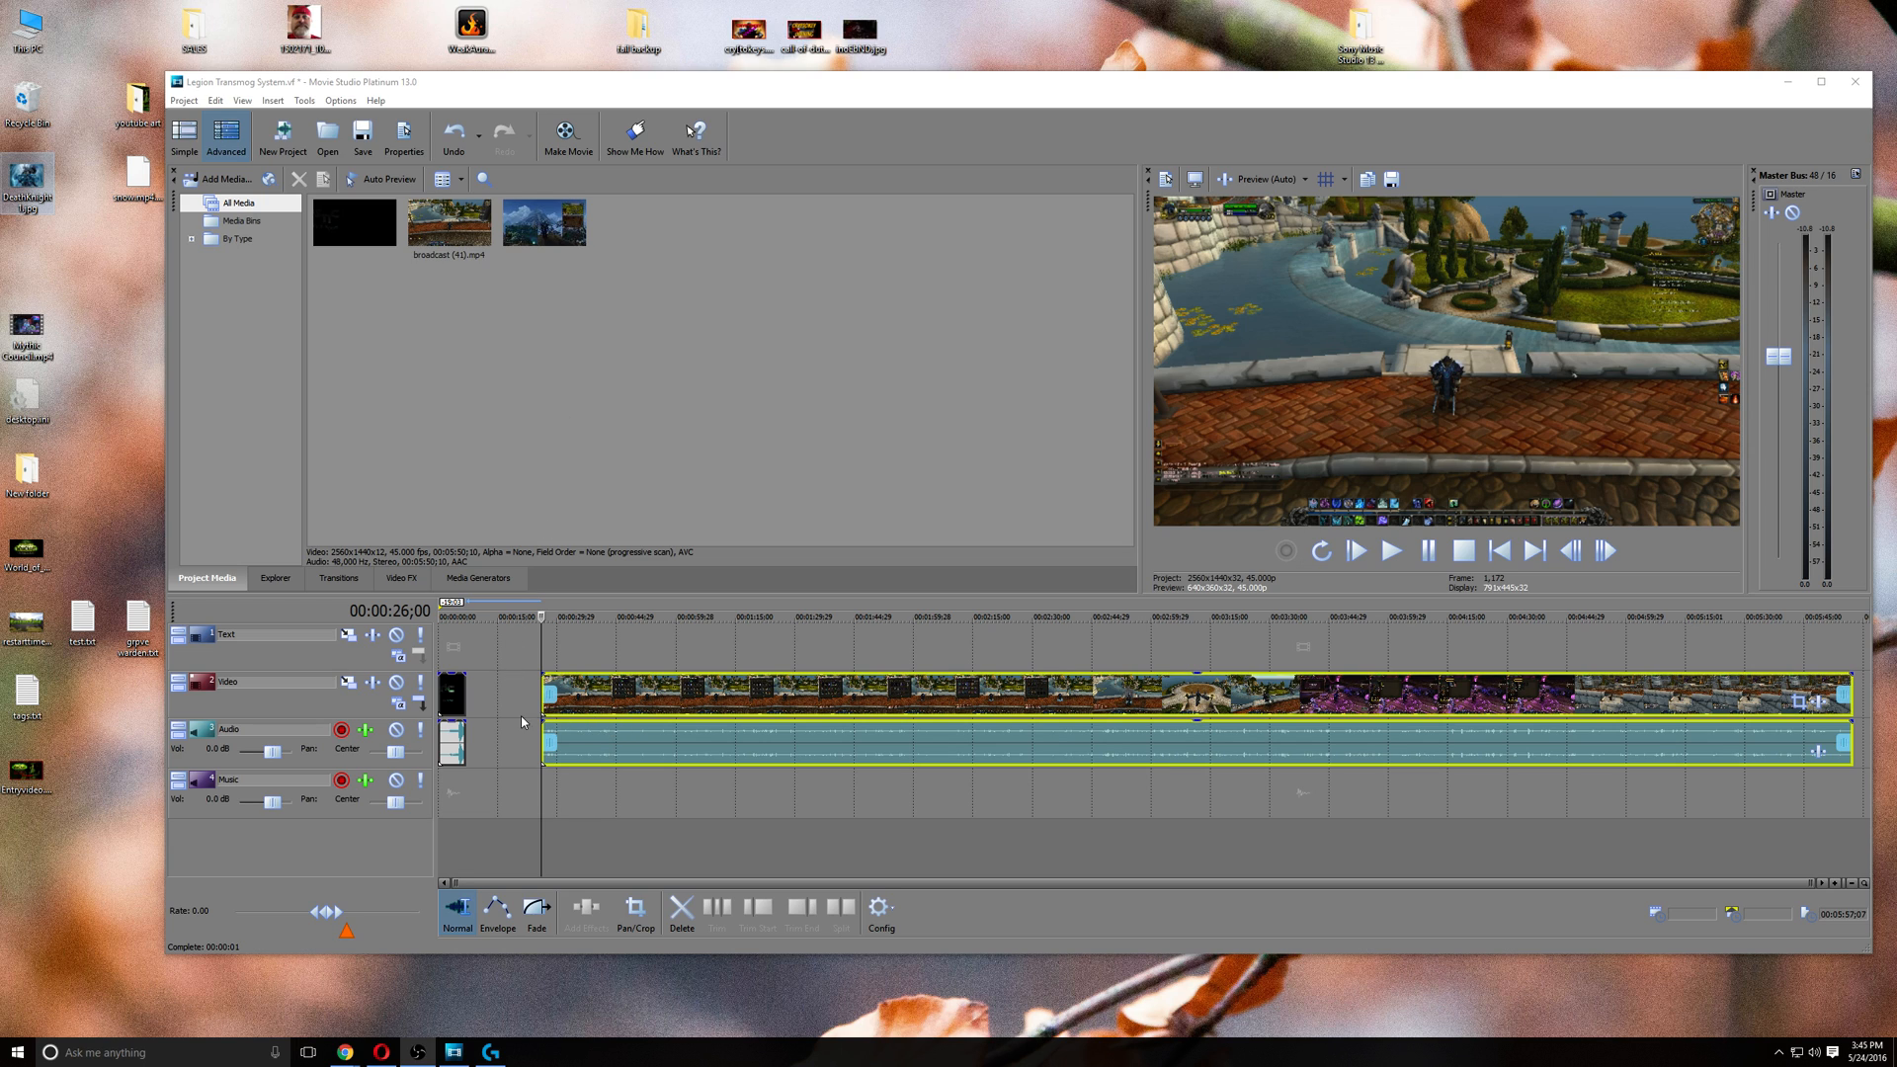
pyautogui.moveTo(502, 709)
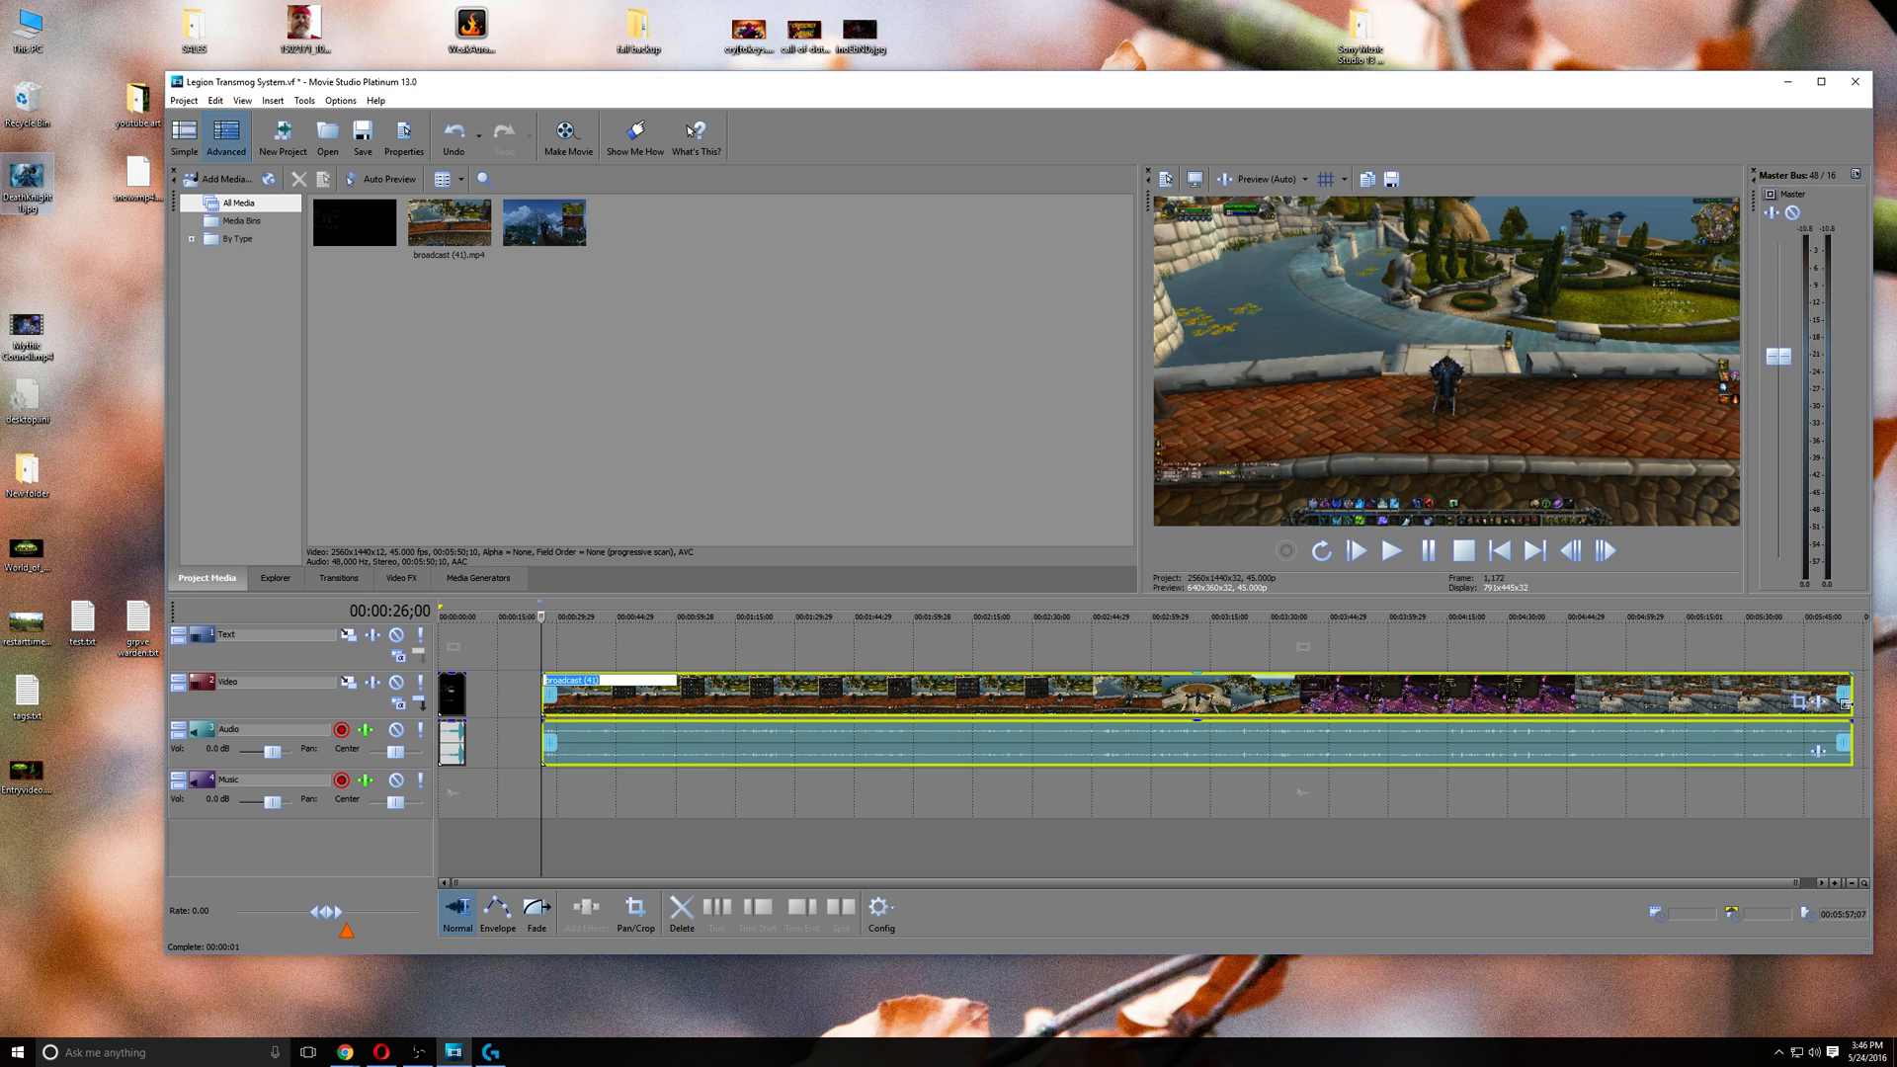
pyautogui.moveTo(1839, 691)
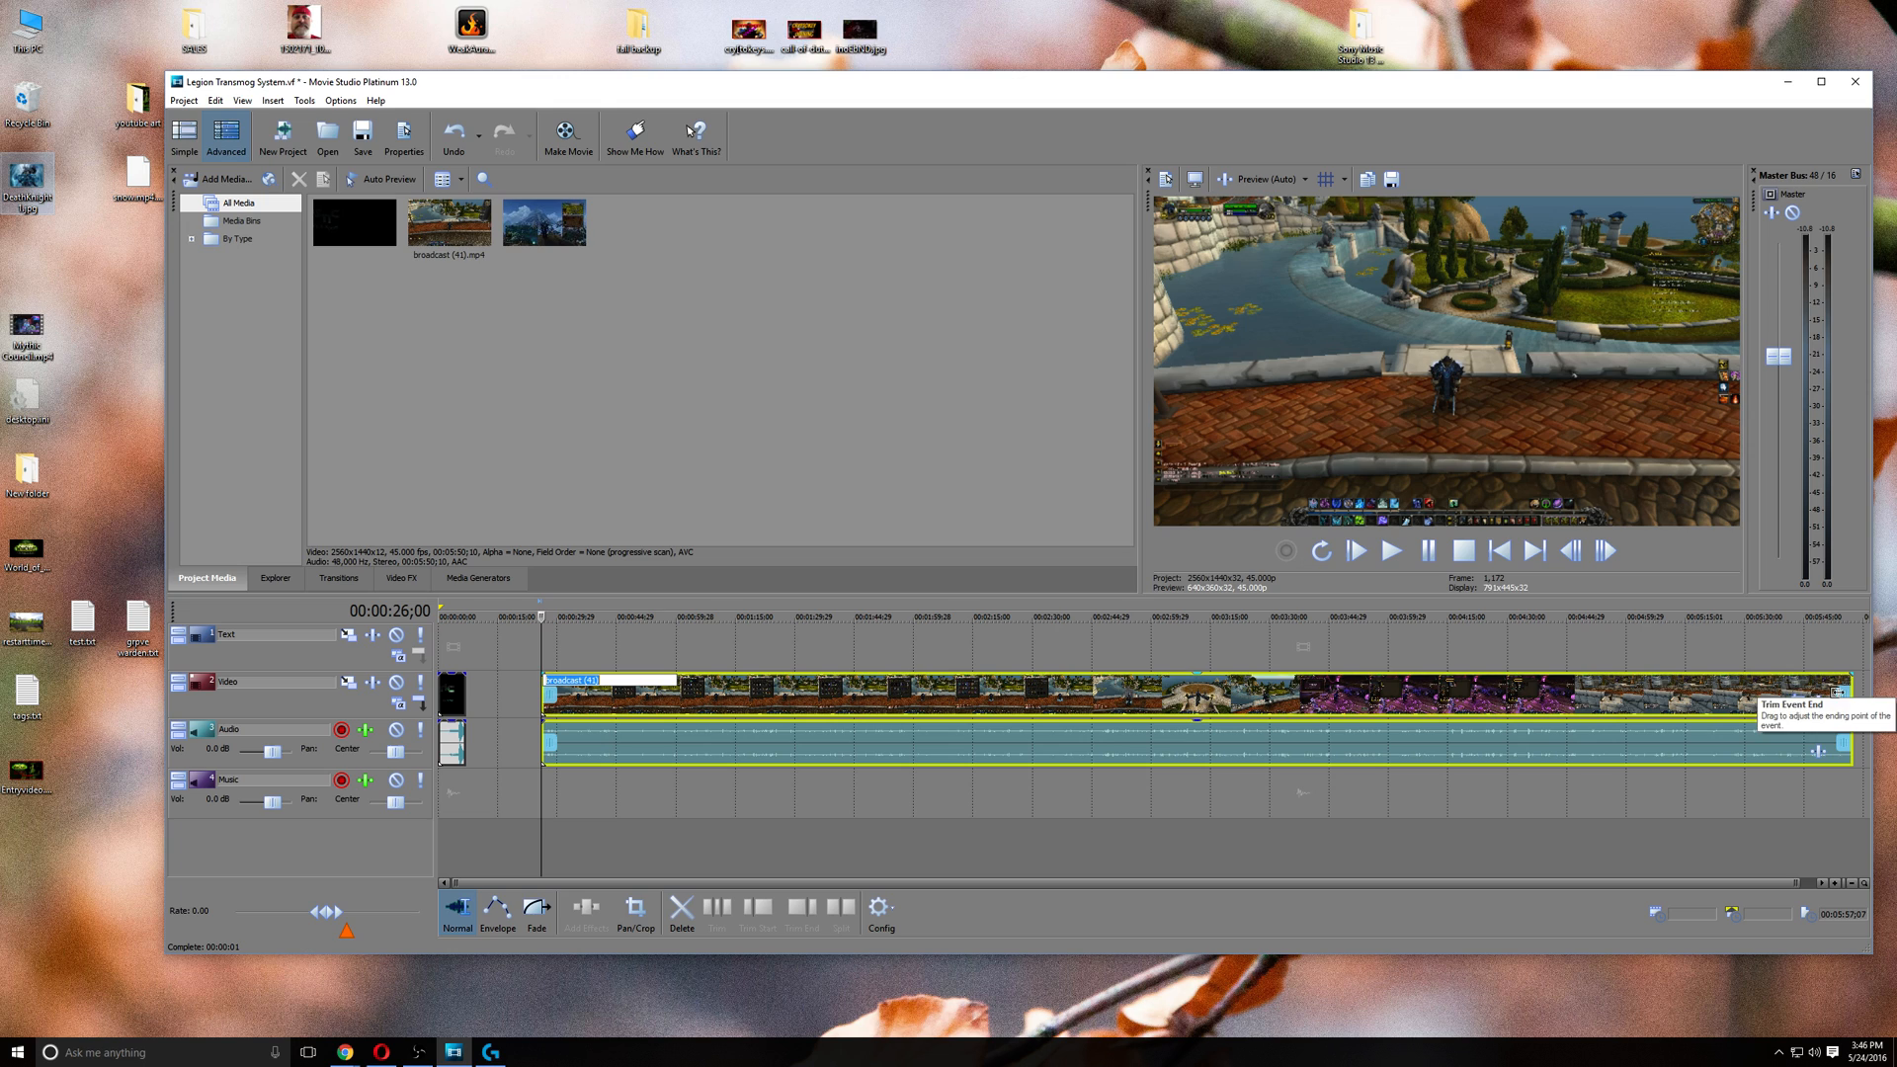
pyautogui.moveTo(1433, 787)
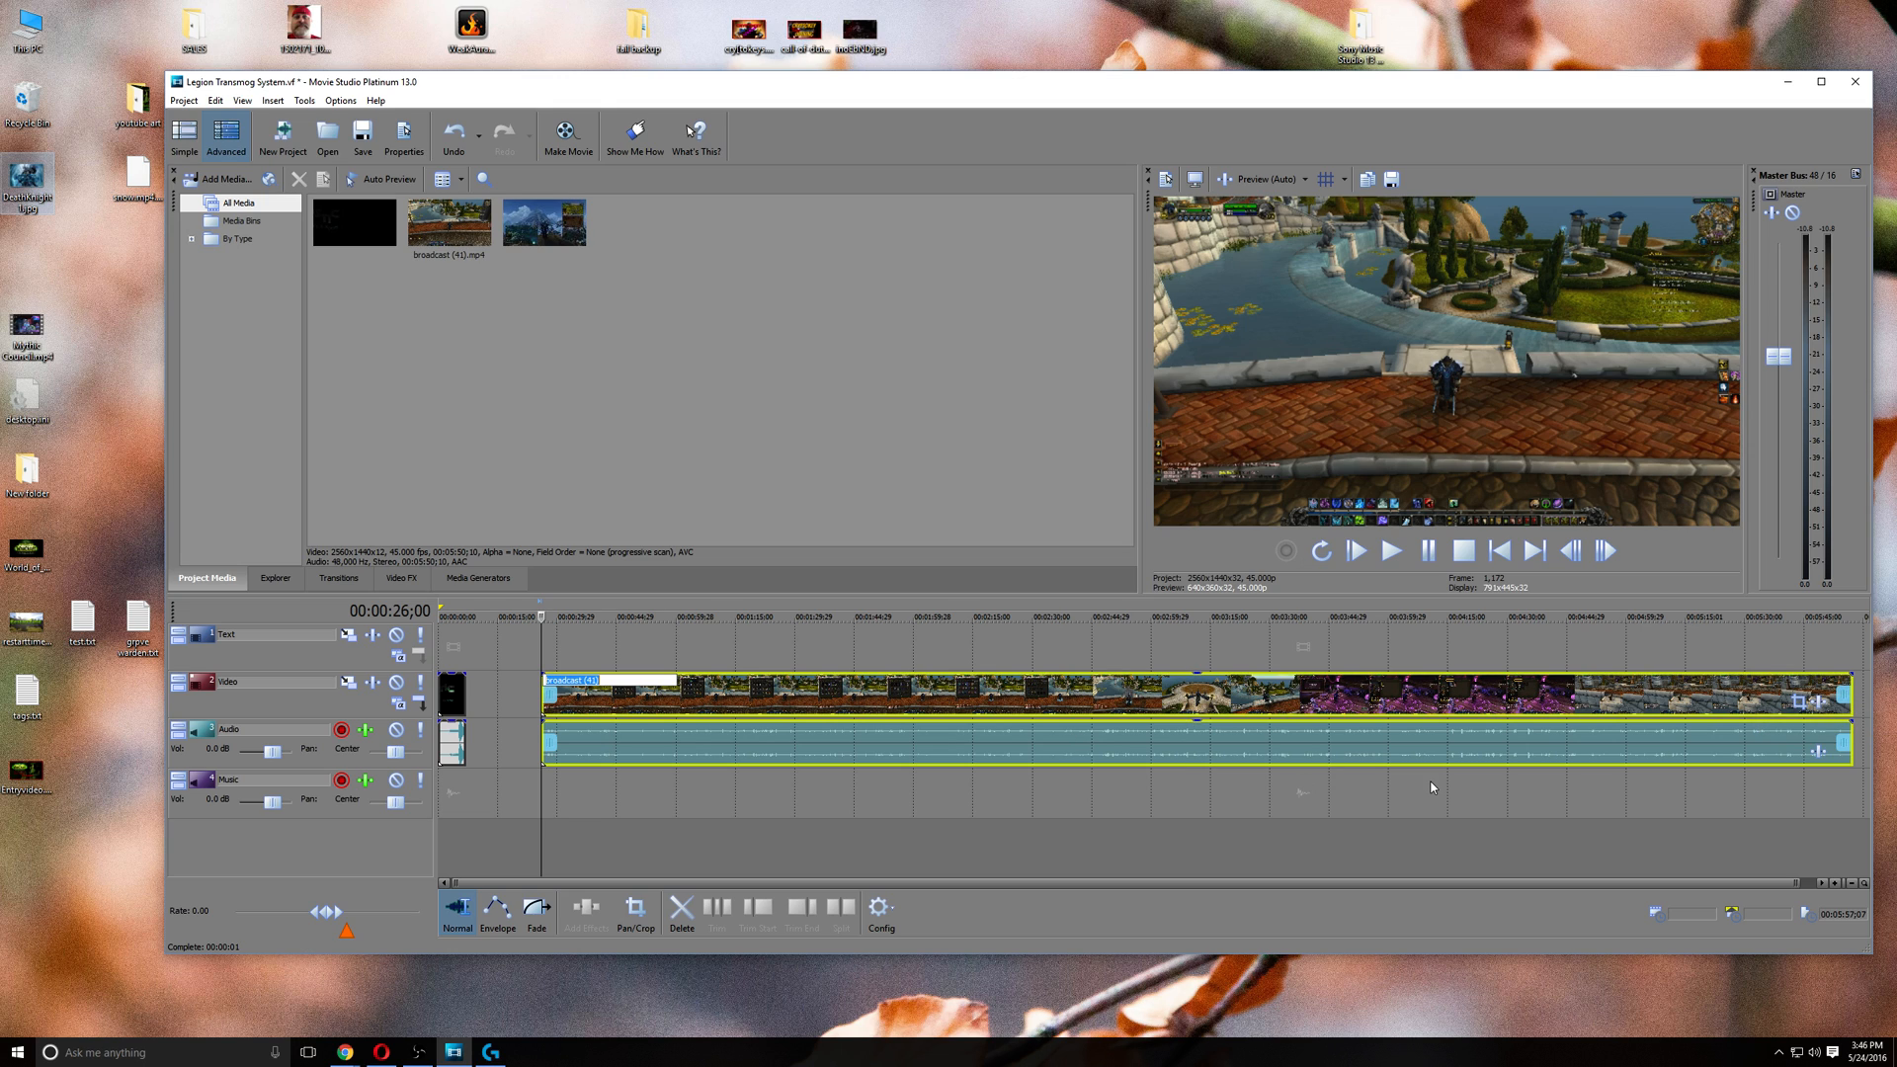
pyautogui.moveTo(508, 697)
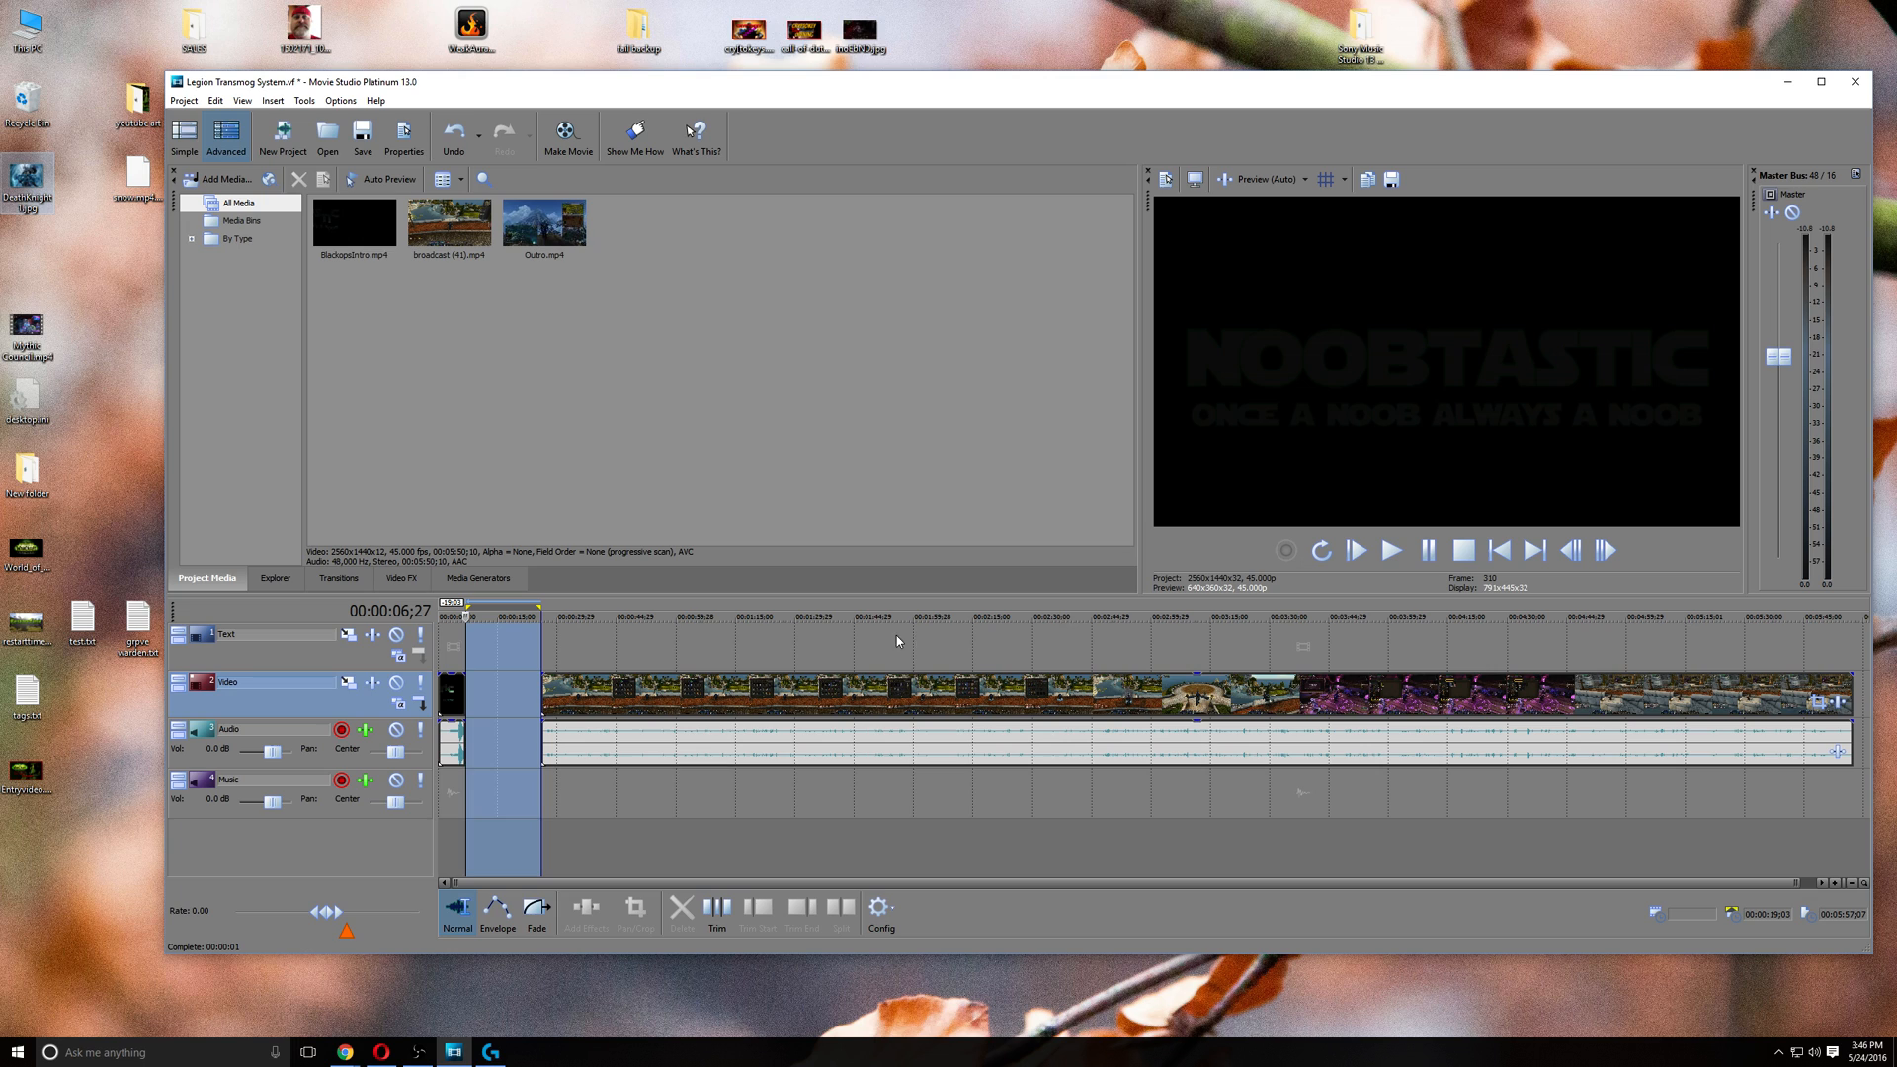
pyautogui.moveTo(642, 537)
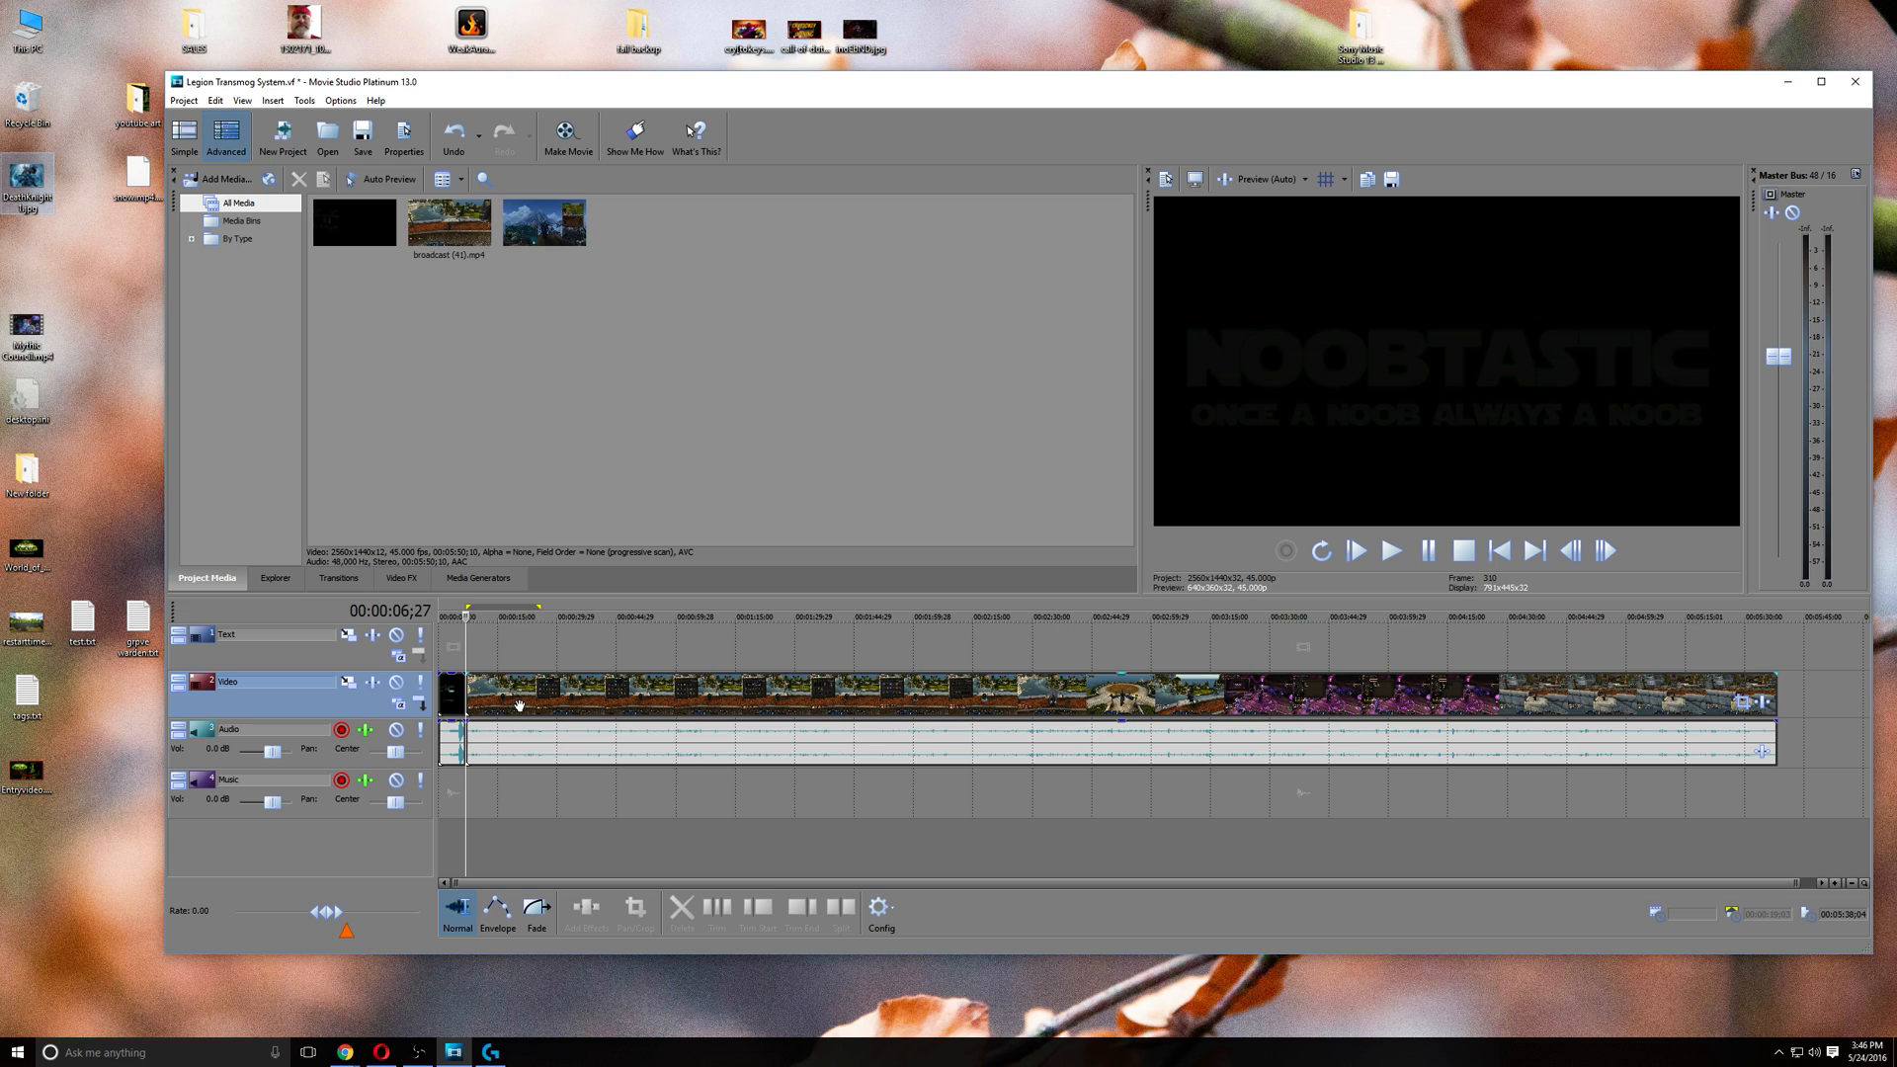
pyautogui.moveTo(1795, 711)
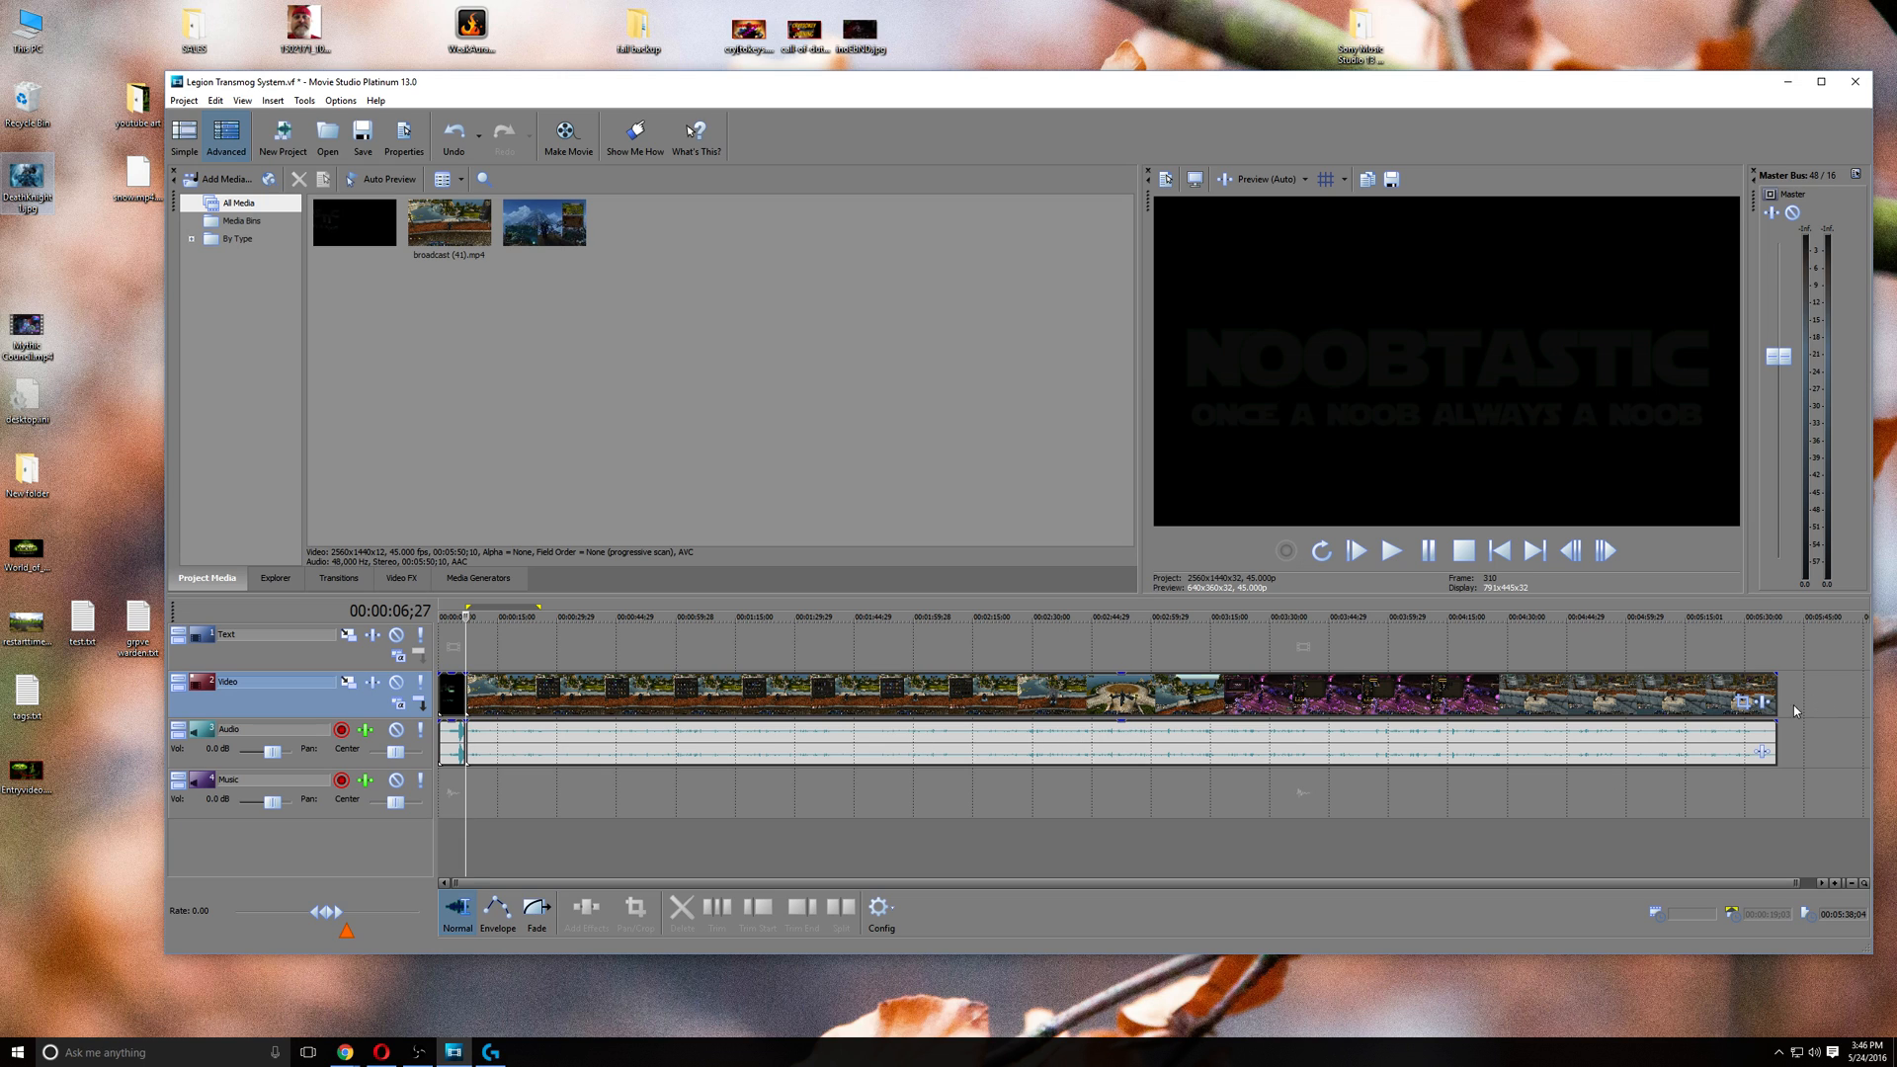
pyautogui.moveTo(1836, 694)
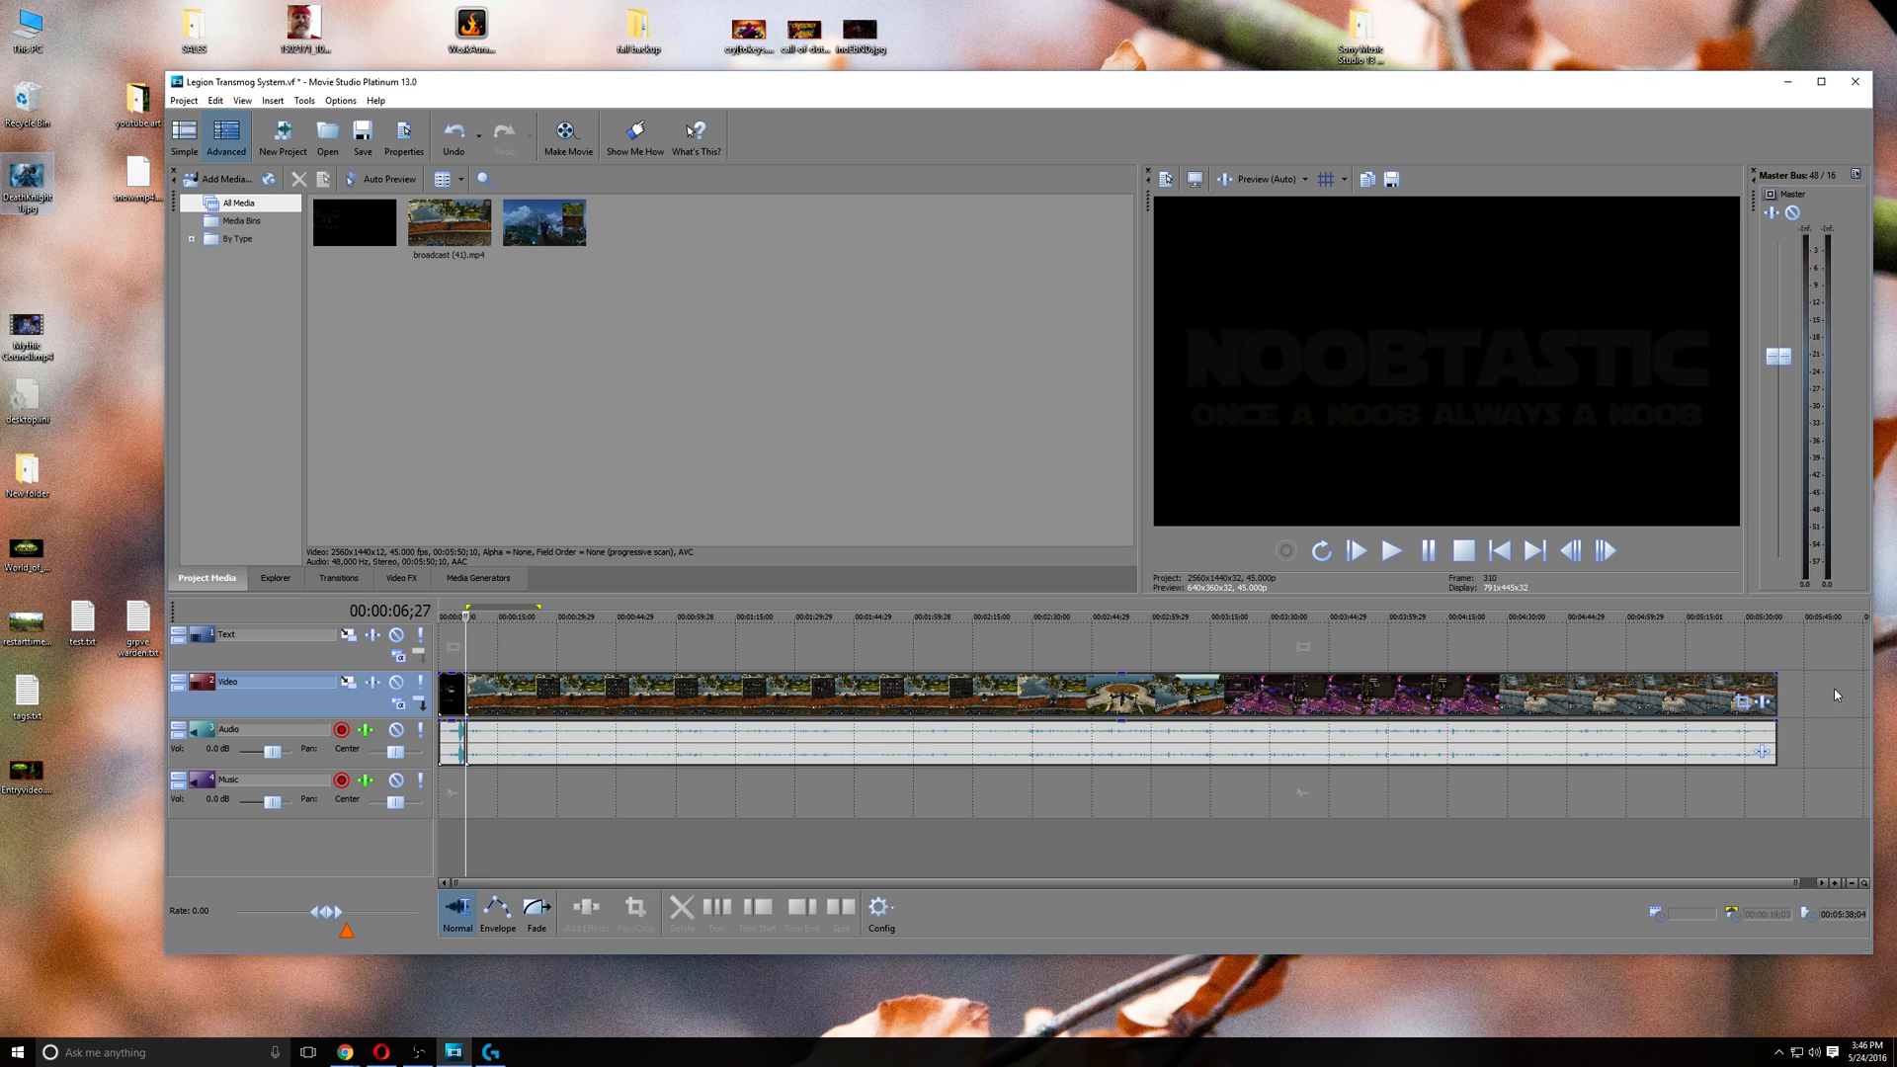
pyautogui.moveTo(840, 858)
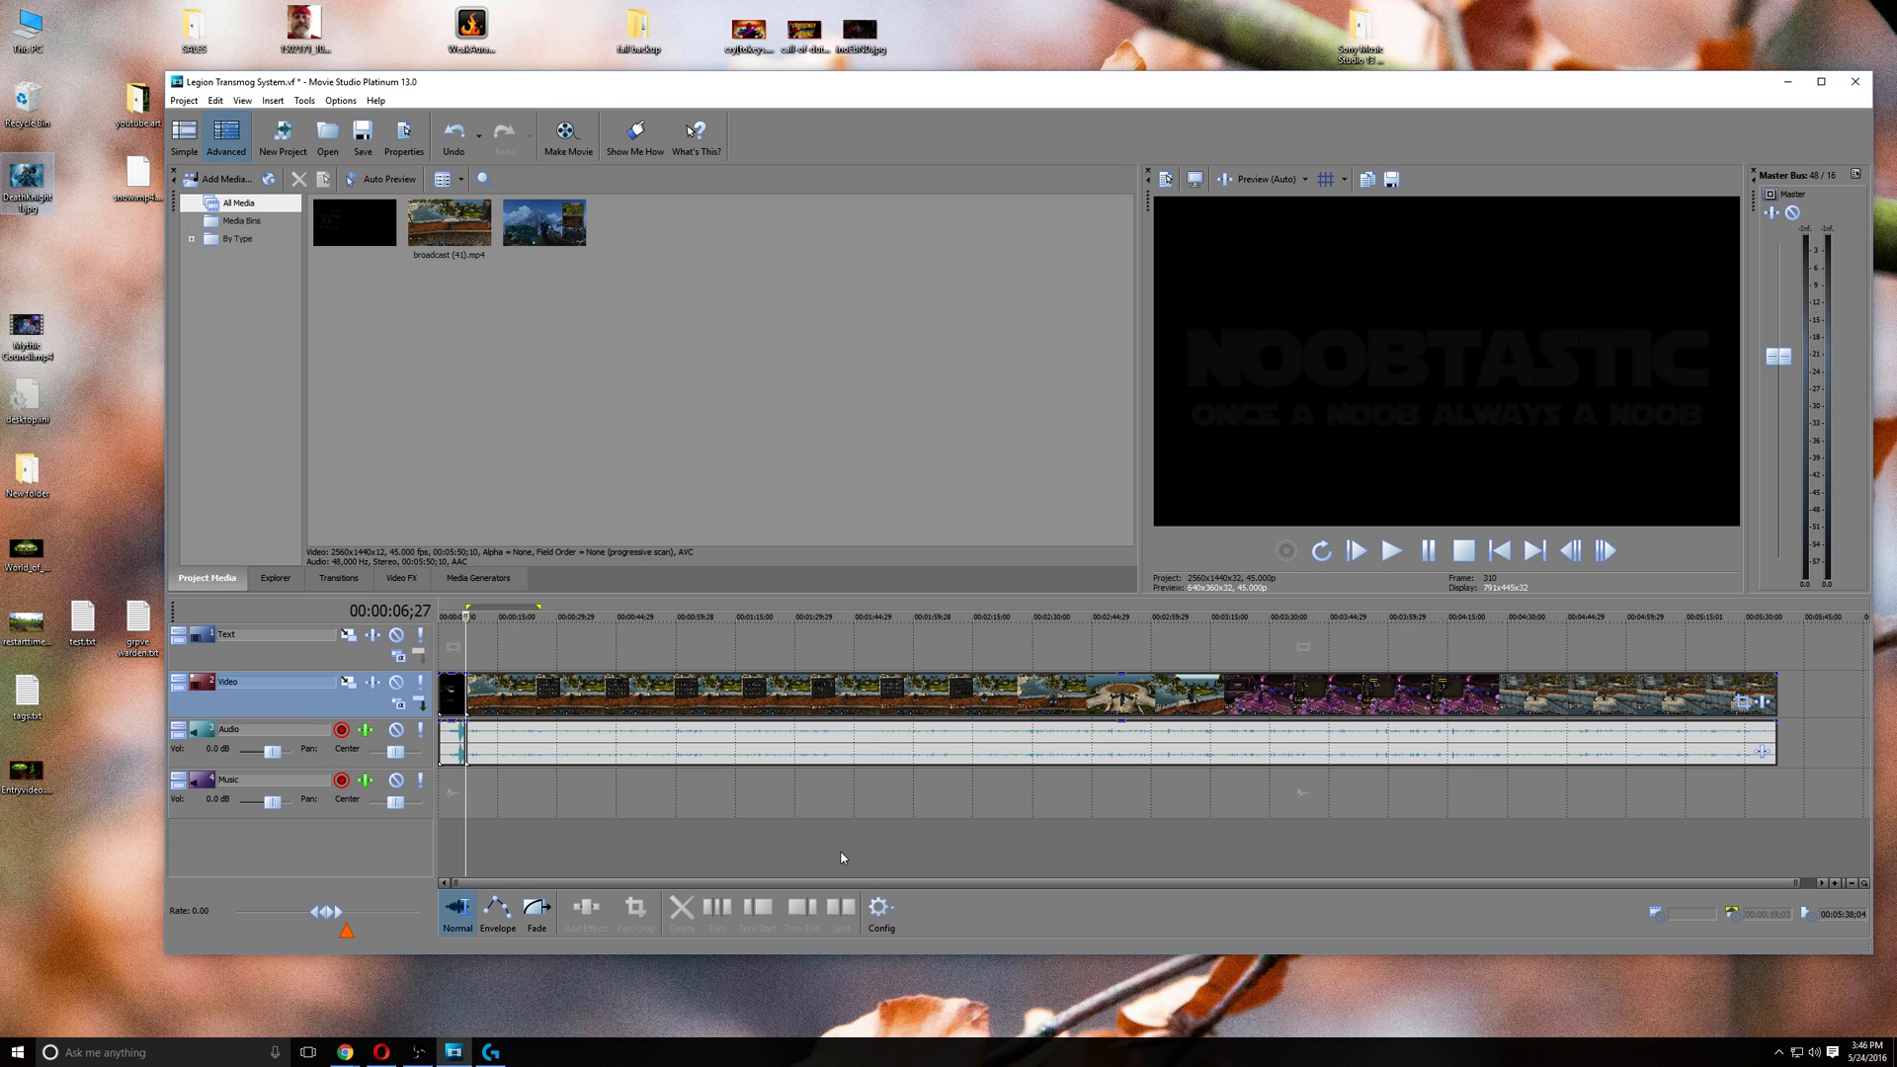